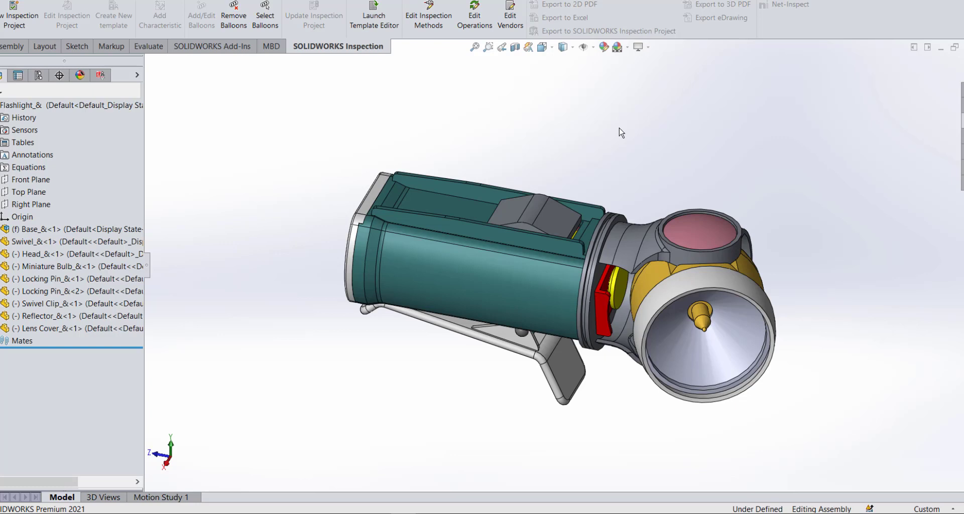
mouse_move(514, 47)
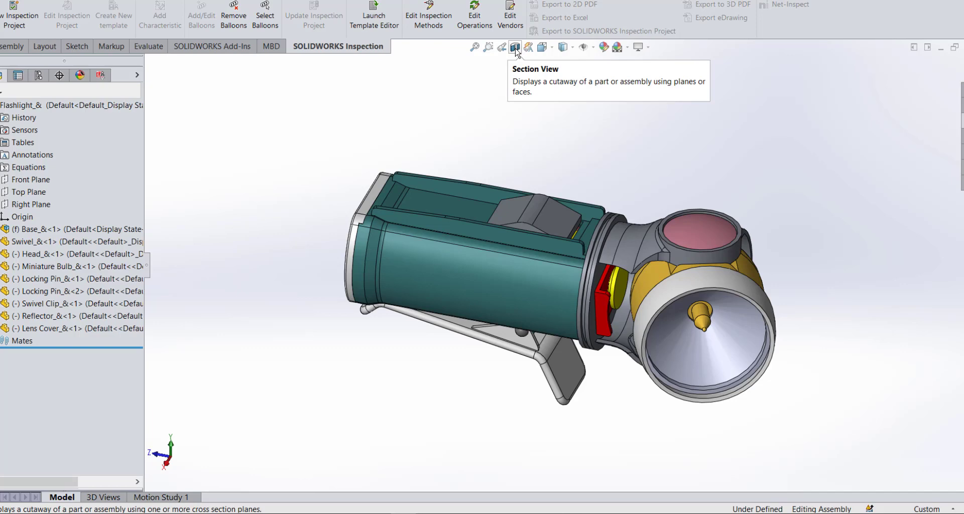
- Try a single planar section cut first and review its PropertyManager settings
left_click(514, 48)
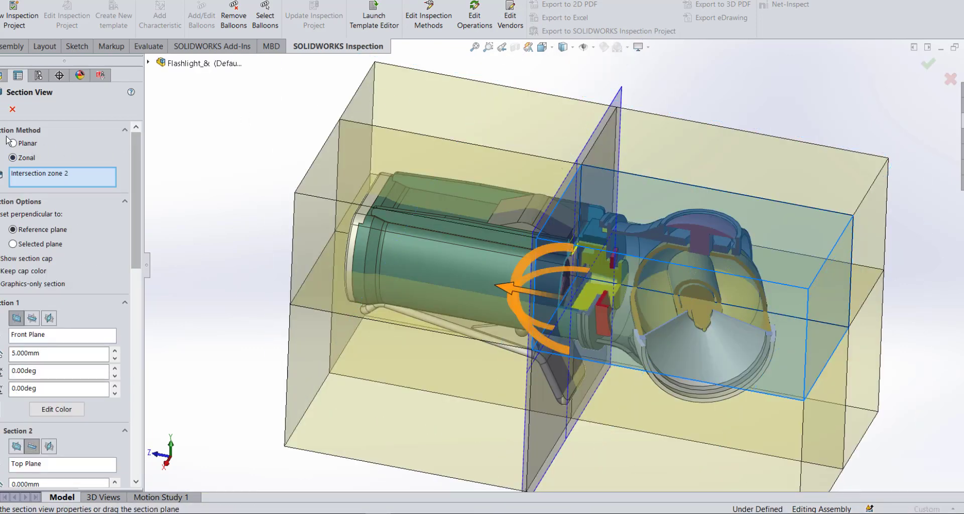
left_click(12, 144)
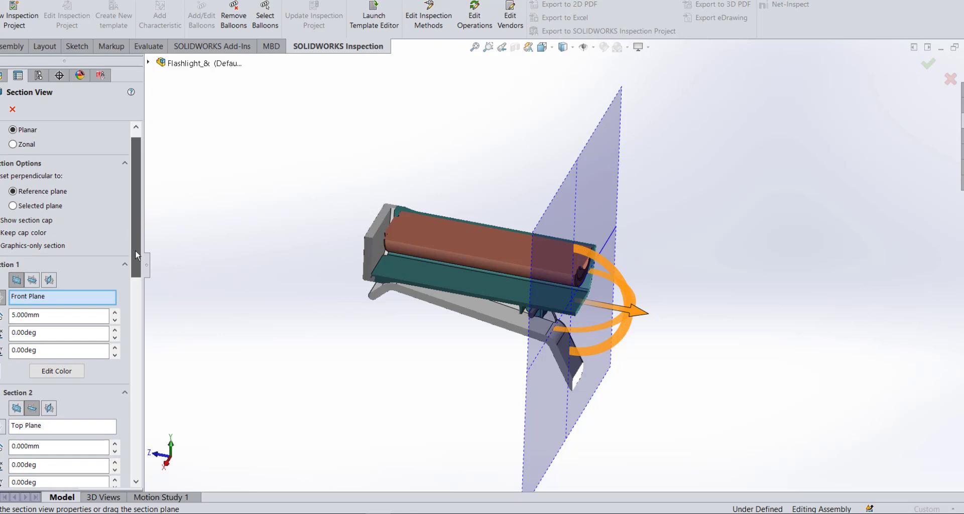
scroll("down", 3)
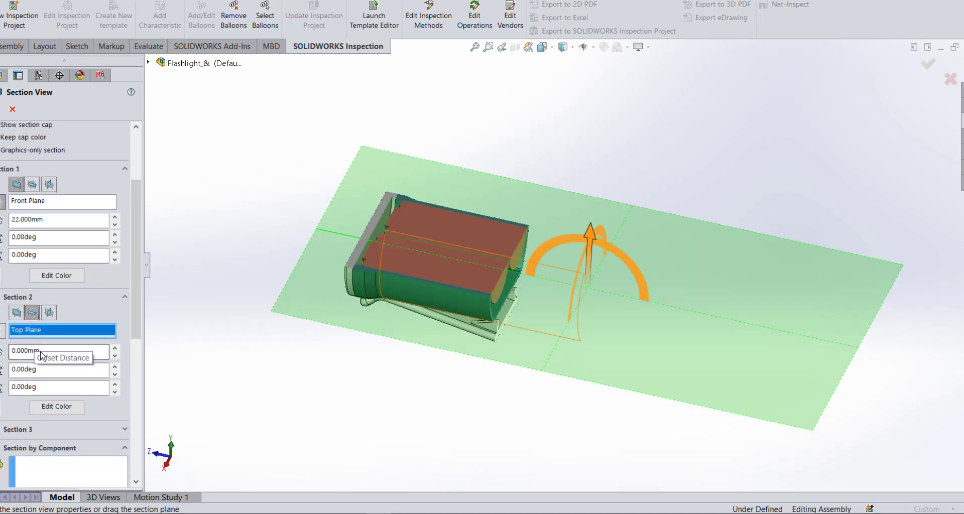
scroll("down", 3)
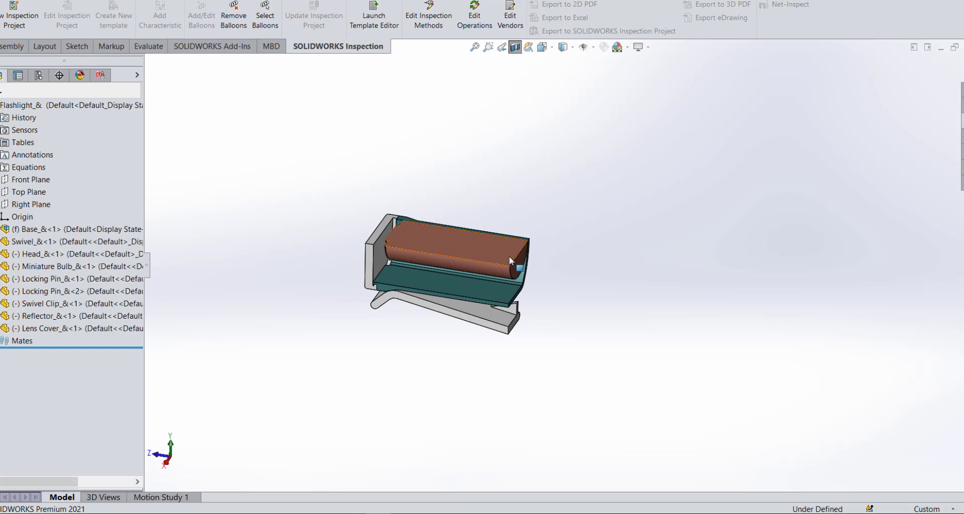
mouse_move(511, 263)
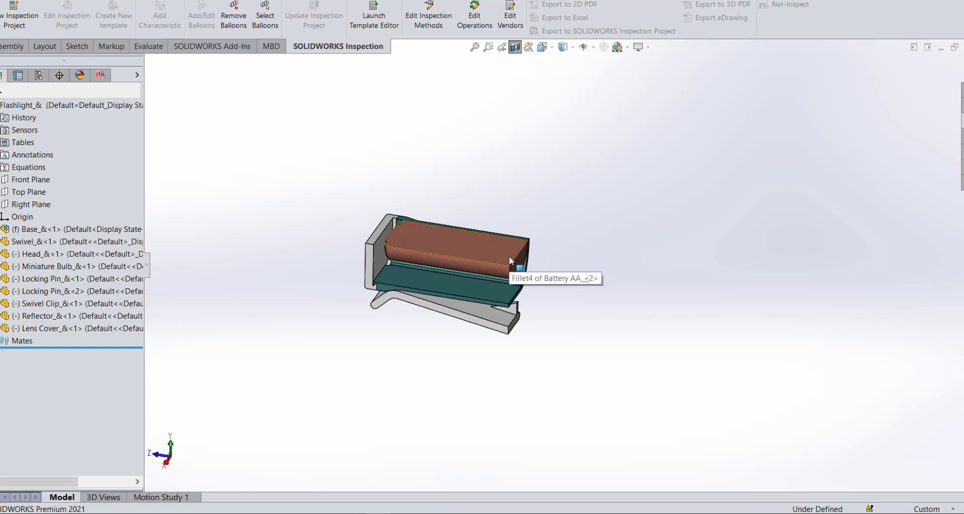
mouse_move(514, 47)
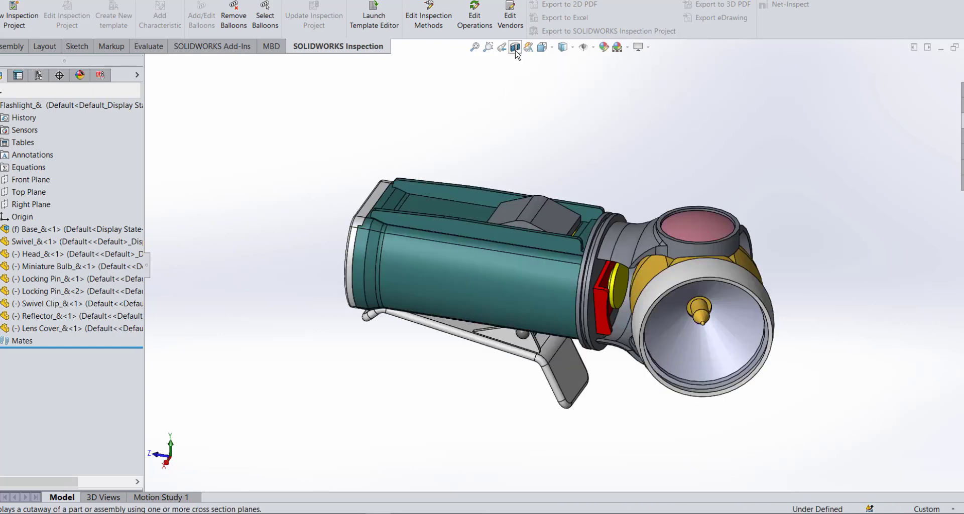
- Switch to a zonal section with the Front Plane offset at -8 mm through the head
left_click(515, 47)
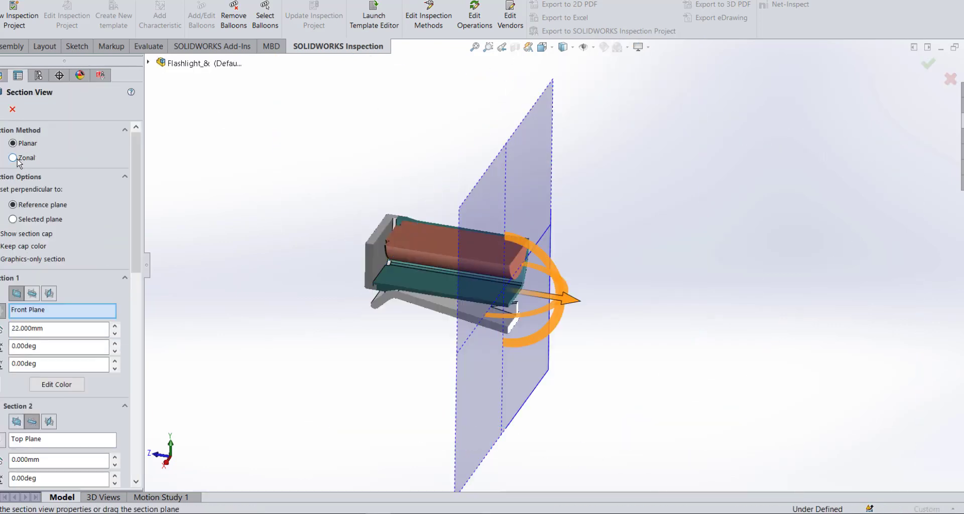
left_click(12, 158)
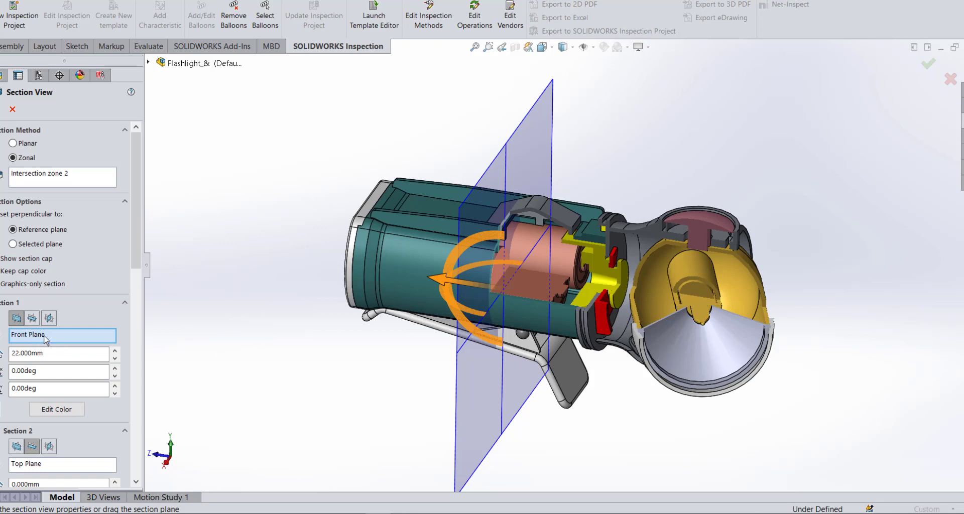
scroll("down", 3)
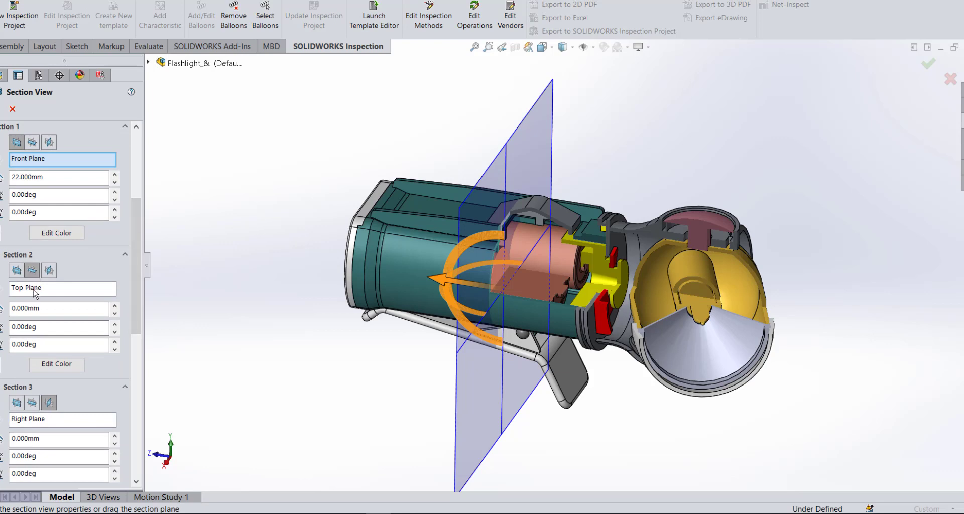
scroll("down", 3)
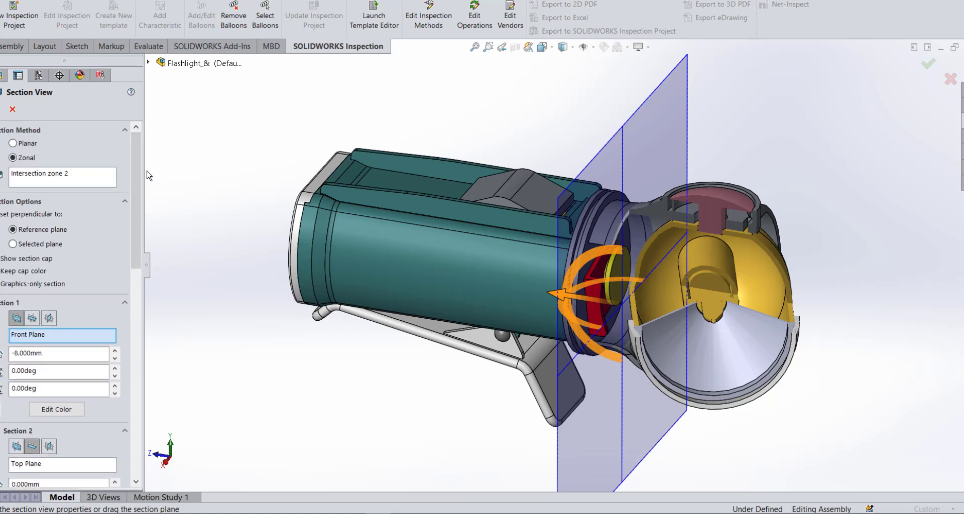
mouse_move(77, 182)
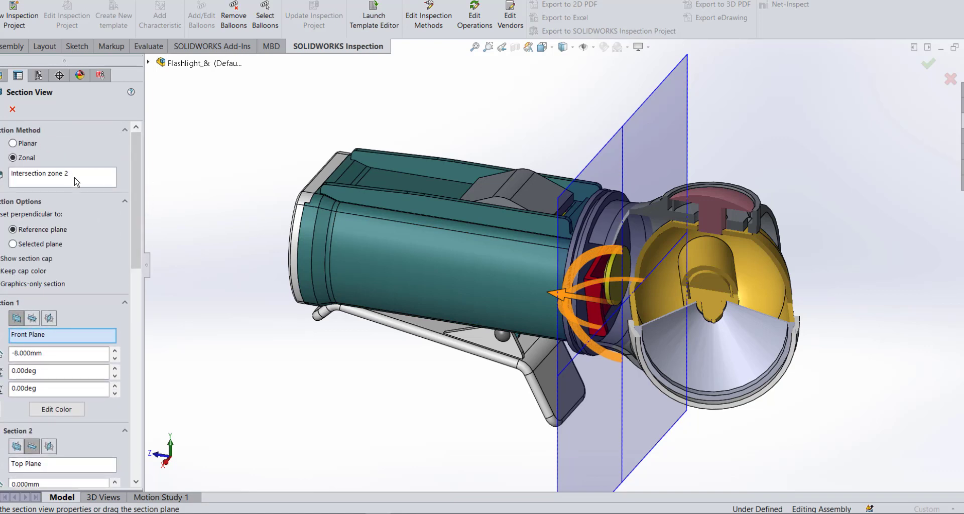
mouse_move(61, 177)
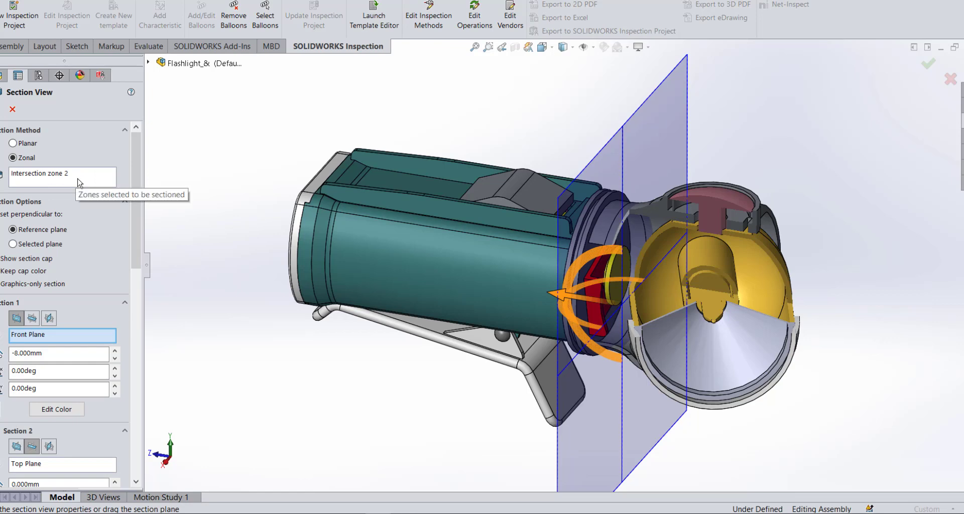
mouse_move(86, 183)
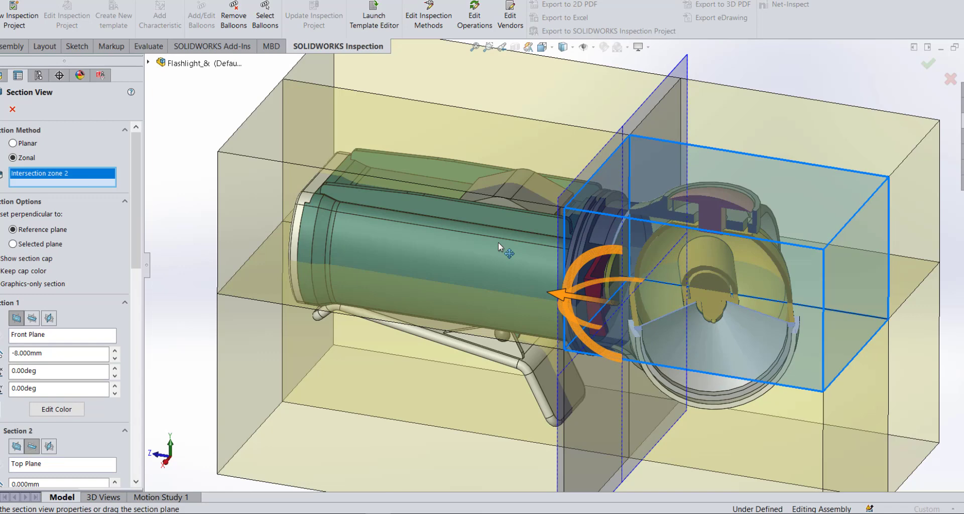
mouse_move(875, 185)
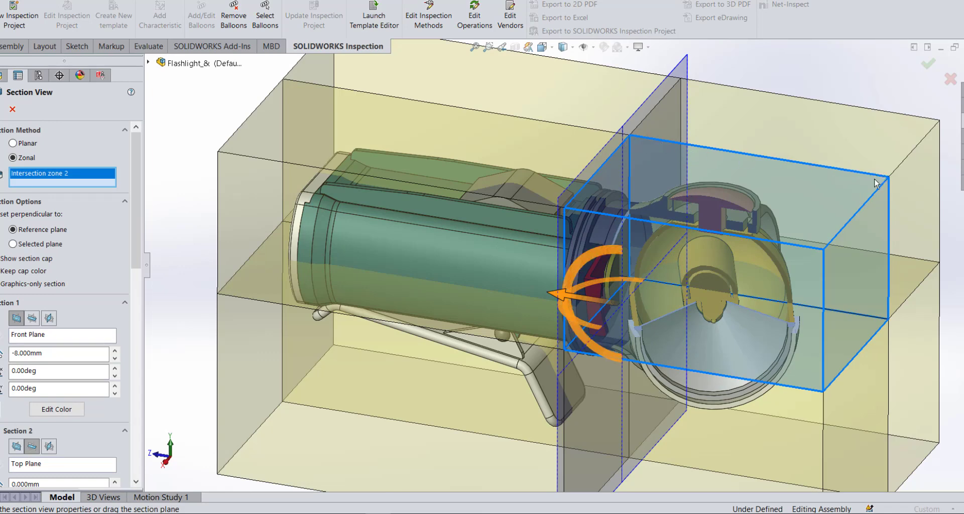
mouse_move(693, 233)
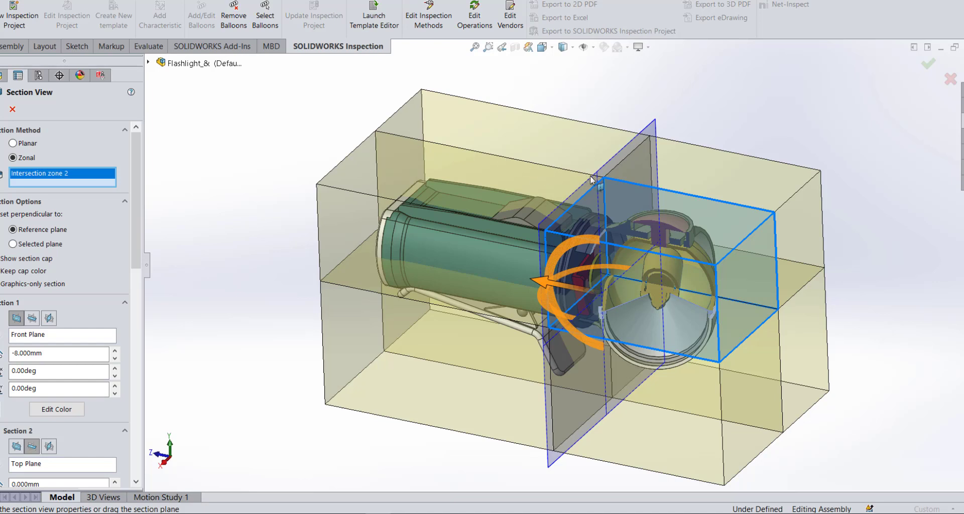
mouse_move(342, 283)
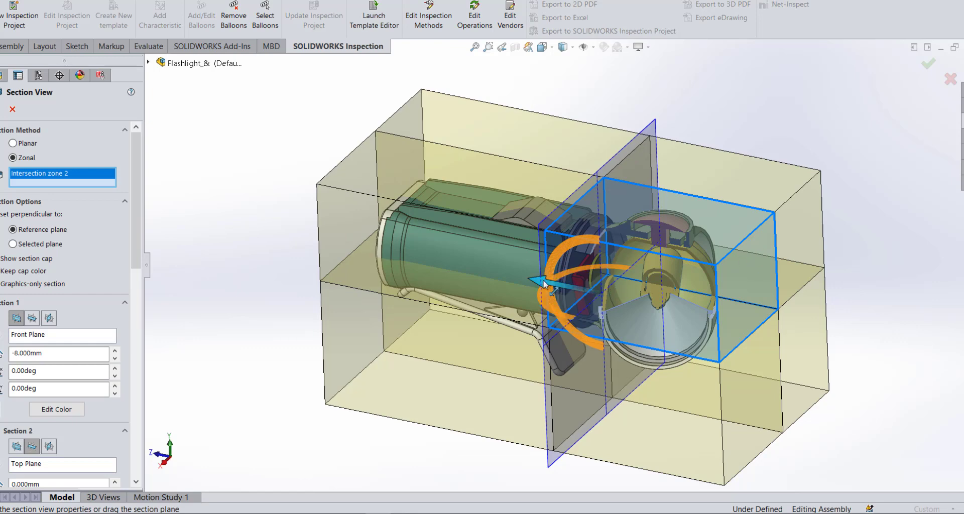
- Adjust the section handle so only the head's intersection zone is cut
left_click_drag(550, 283, 501, 272)
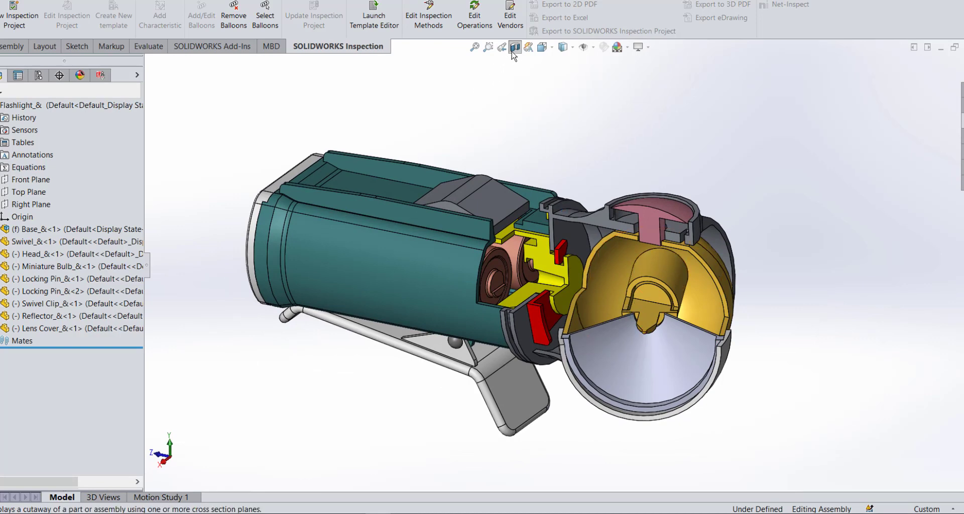
- Turn the section cut off and reopen the zonal section settings, now at 6 mm offset
left_click(513, 48)
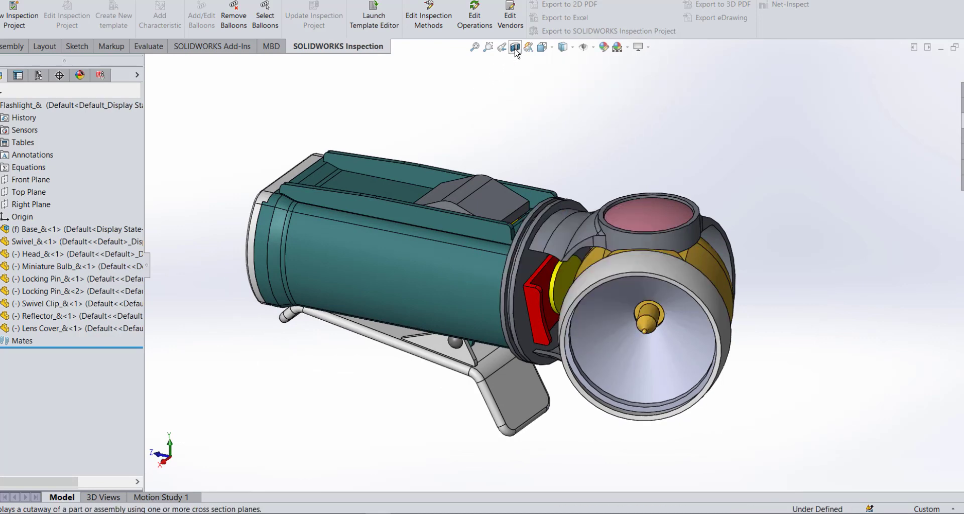
left_click(514, 47)
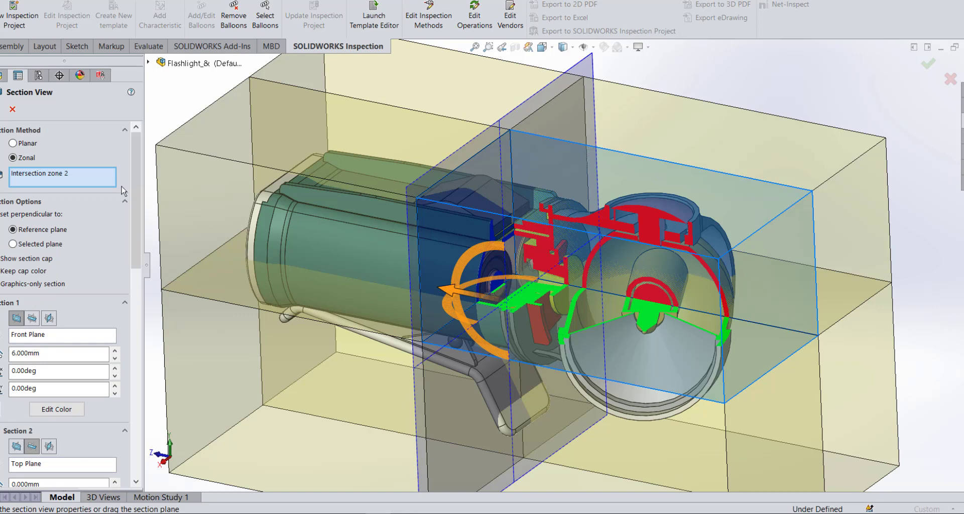
- Recolour Section 3's cut faces magenta in the Section View settings
scroll("down", 3)
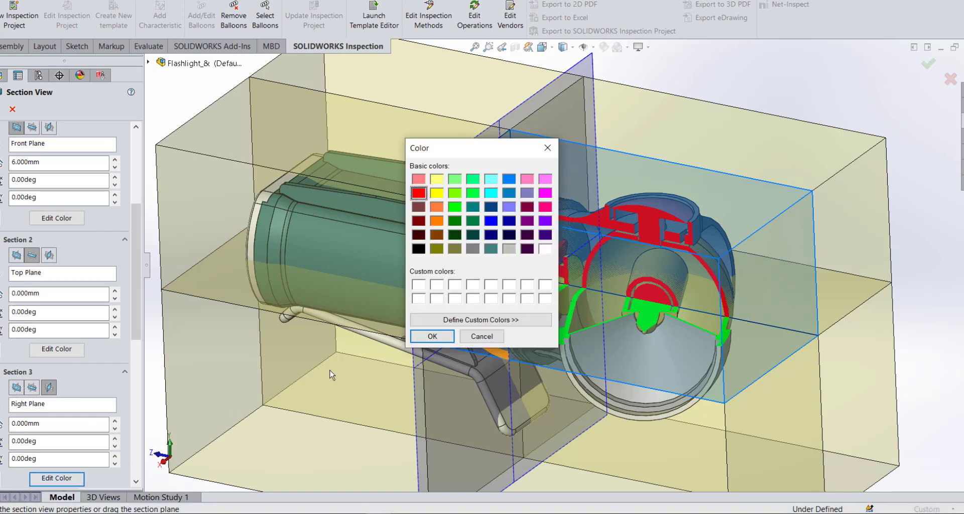
left_click(546, 193)
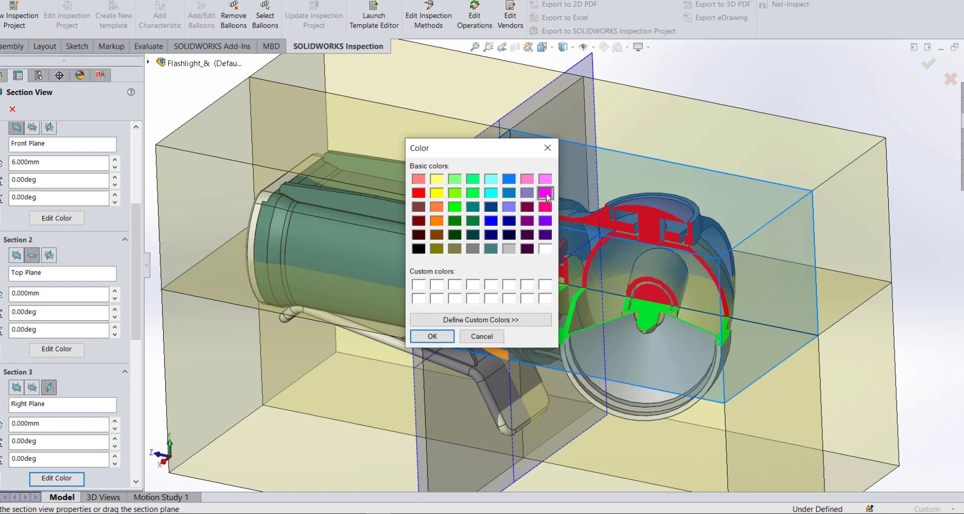
left_click(431, 337)
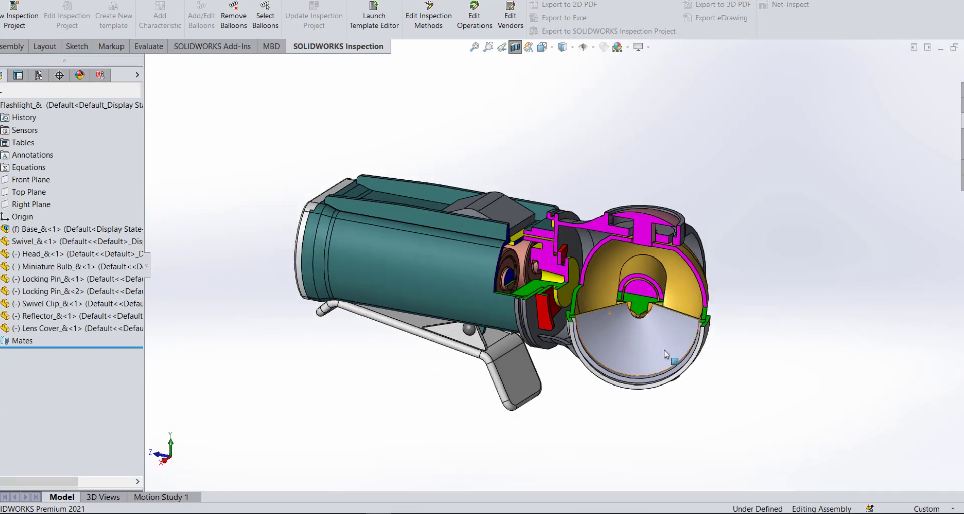
- Turn the coloured cut off again and reopen the zonal section settings
left_click_drag(667, 354, 649, 342)
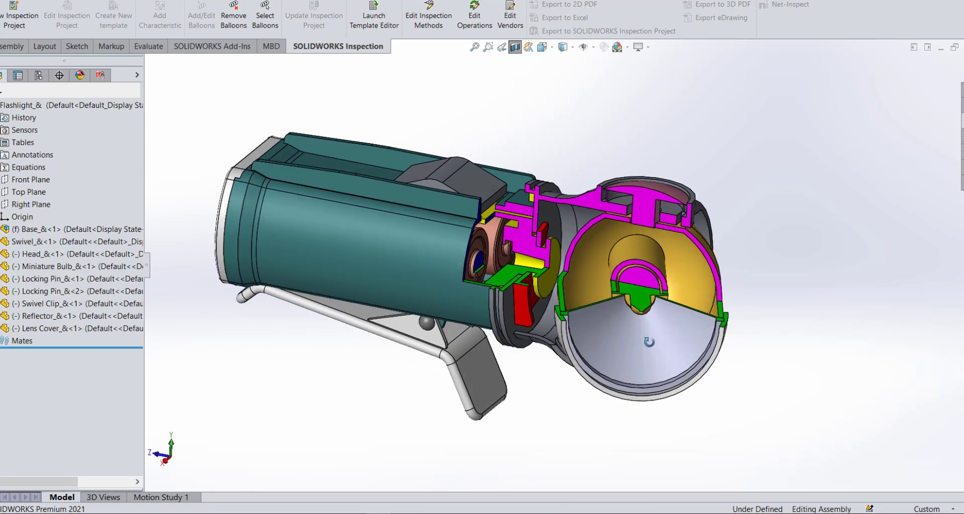
left_click(514, 47)
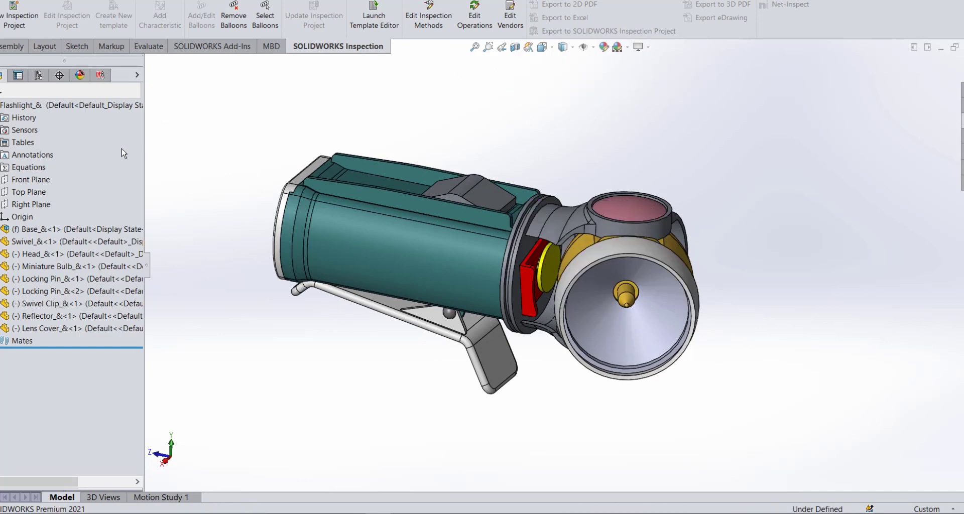
left_click(502, 47)
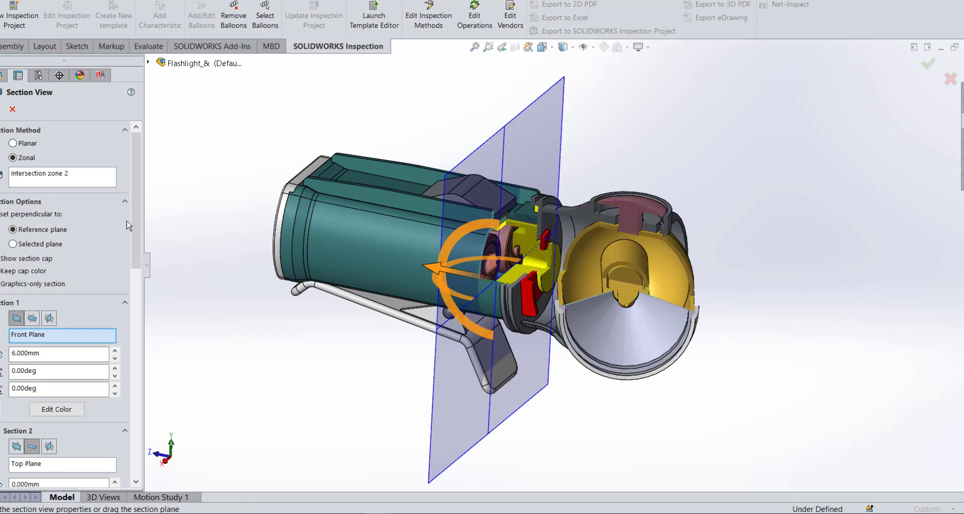
scroll("down", 3)
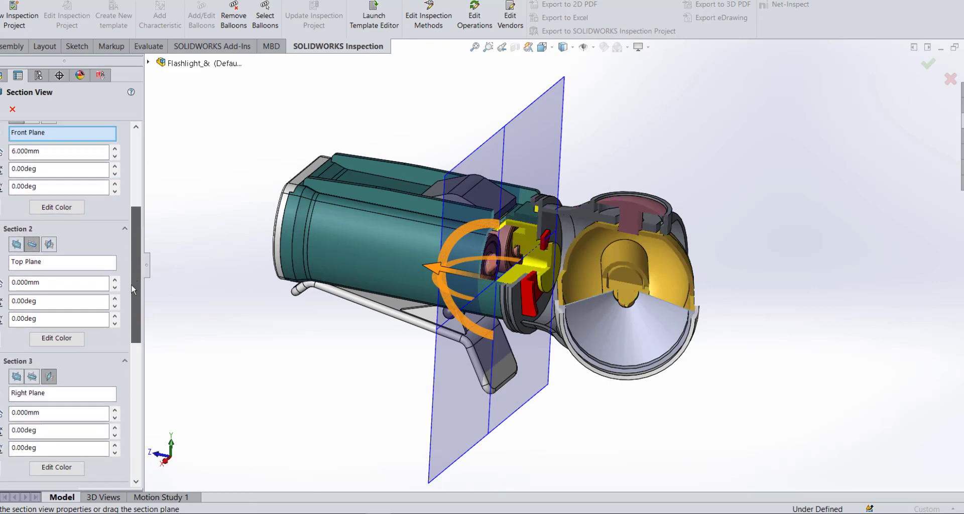
scroll("down", 3)
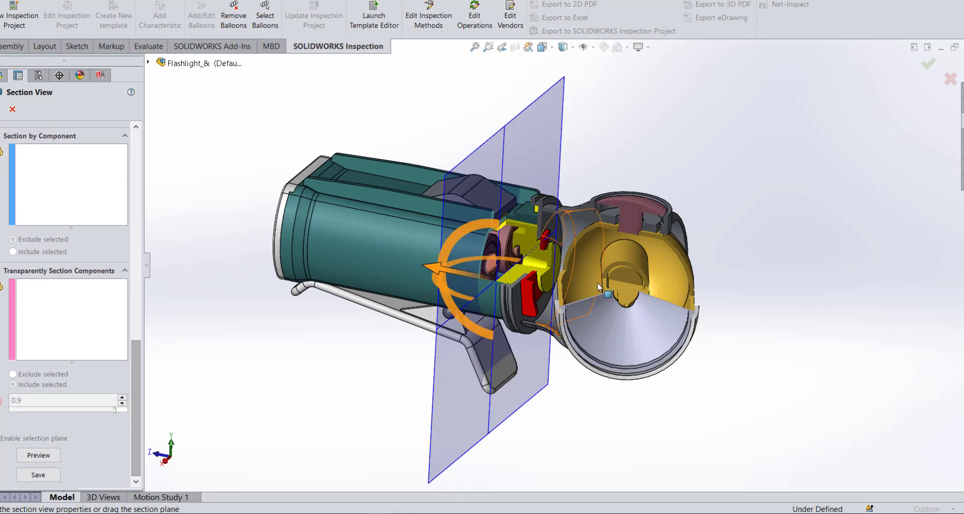
mouse_move(387, 196)
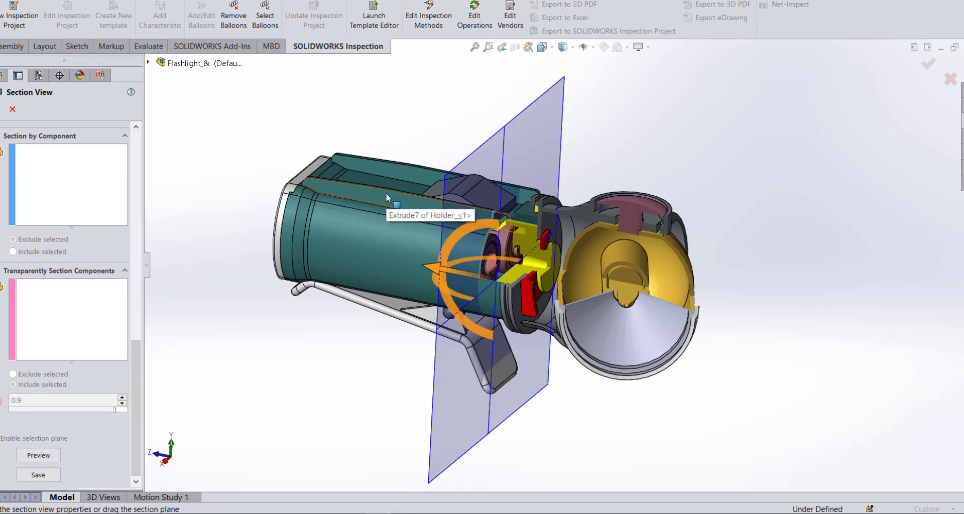
mouse_move(267, 225)
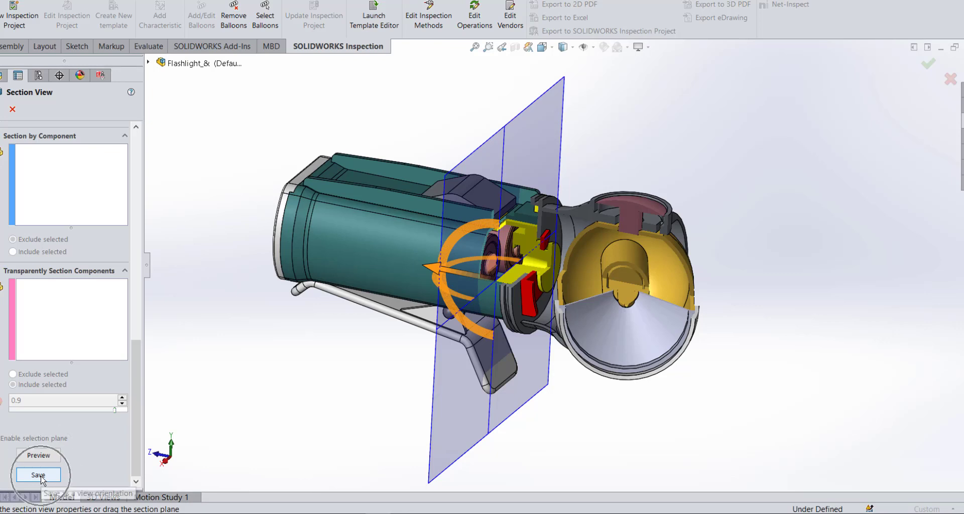
- Save the zonal section as named view ZS1 and bring up the Orientation dialog
left_click(37, 474)
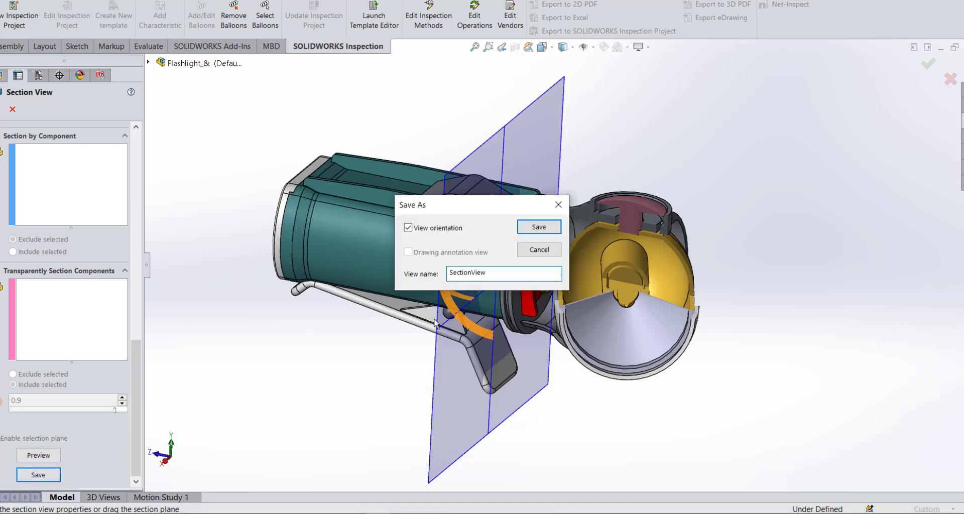
triple_click(503, 273)
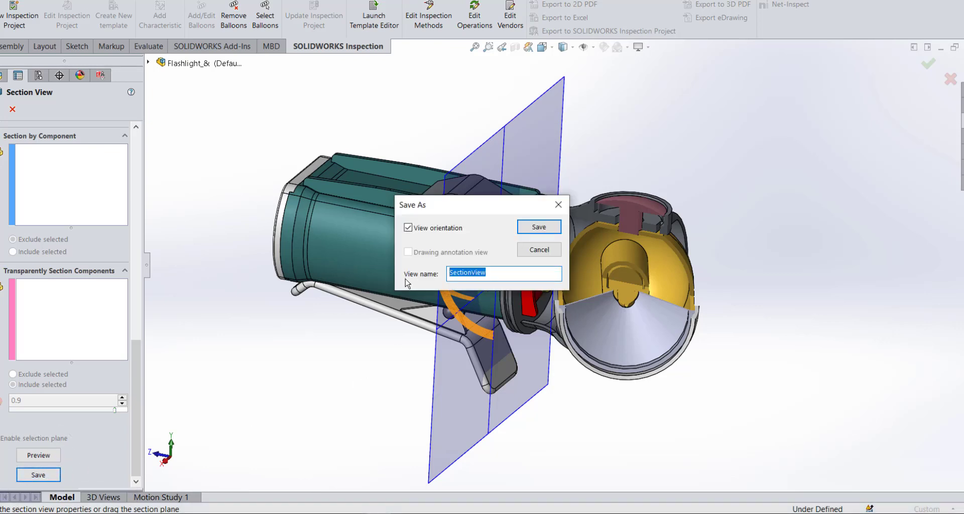
type("zs")
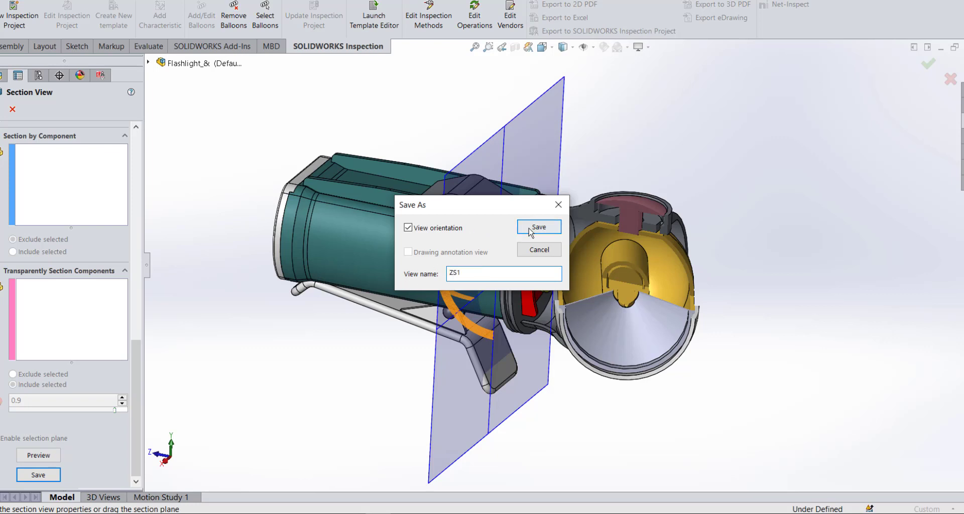
left_click(538, 227)
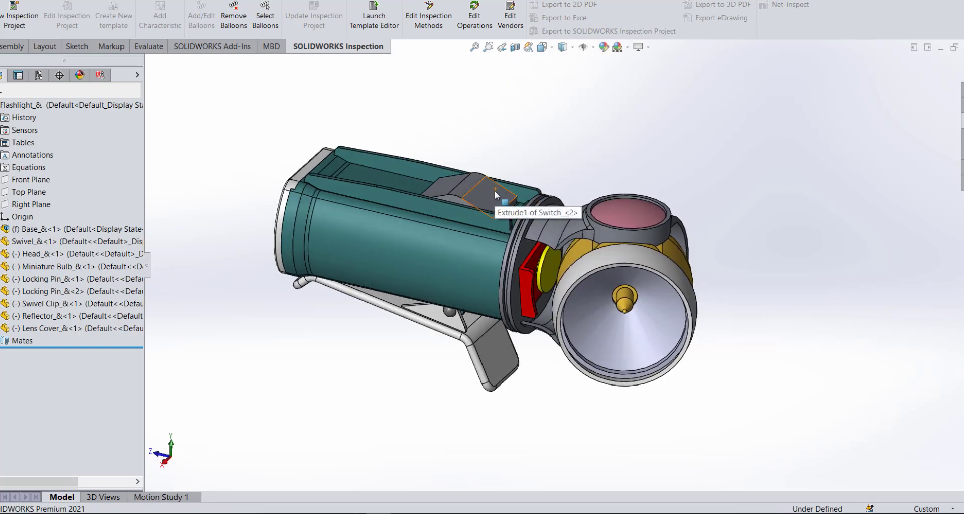
key("space")
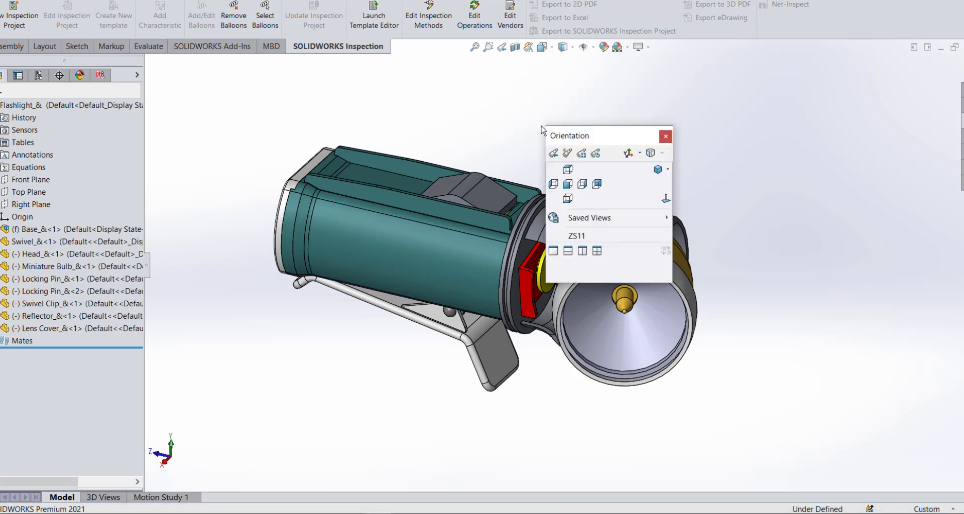